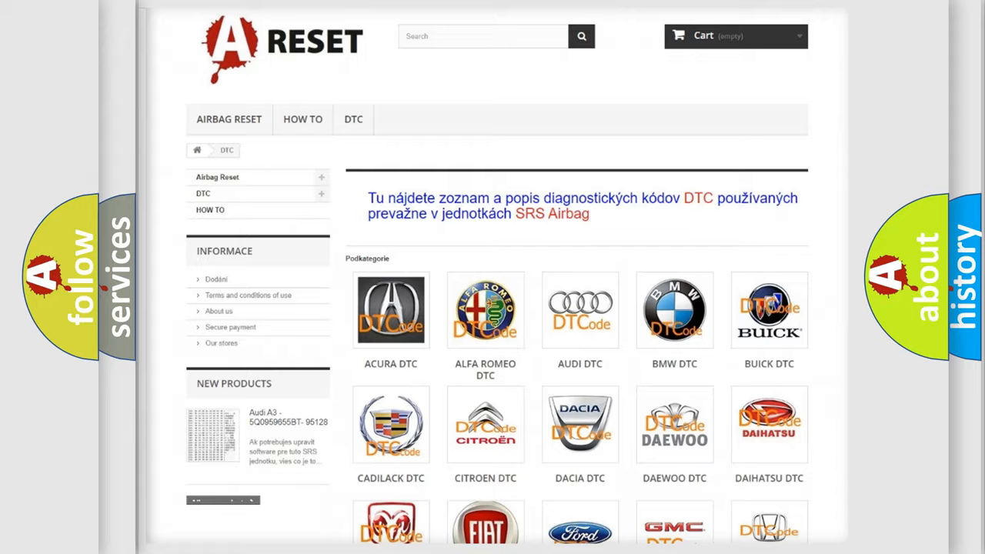
Open the Chrysler DTC list from the brand list
scroll(down, 3)
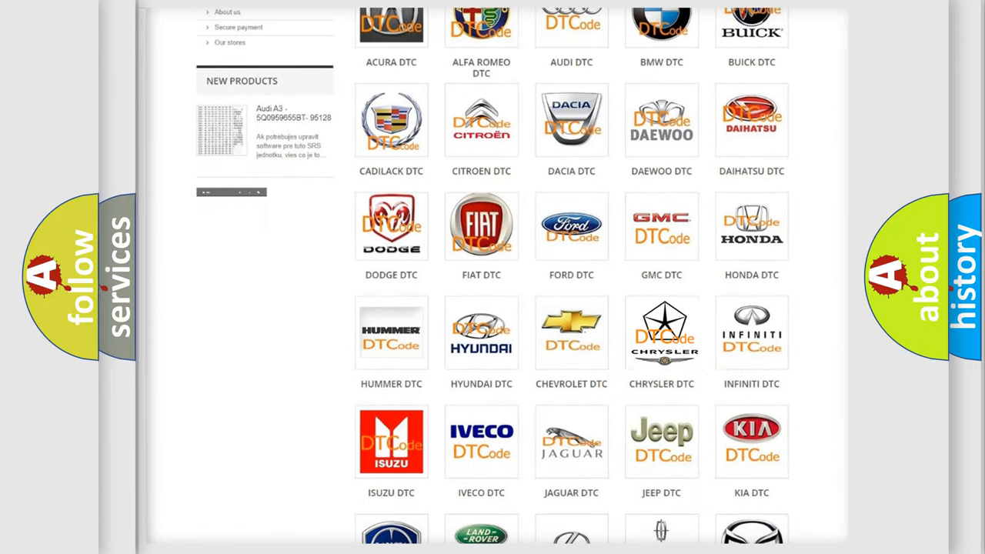
click(662, 332)
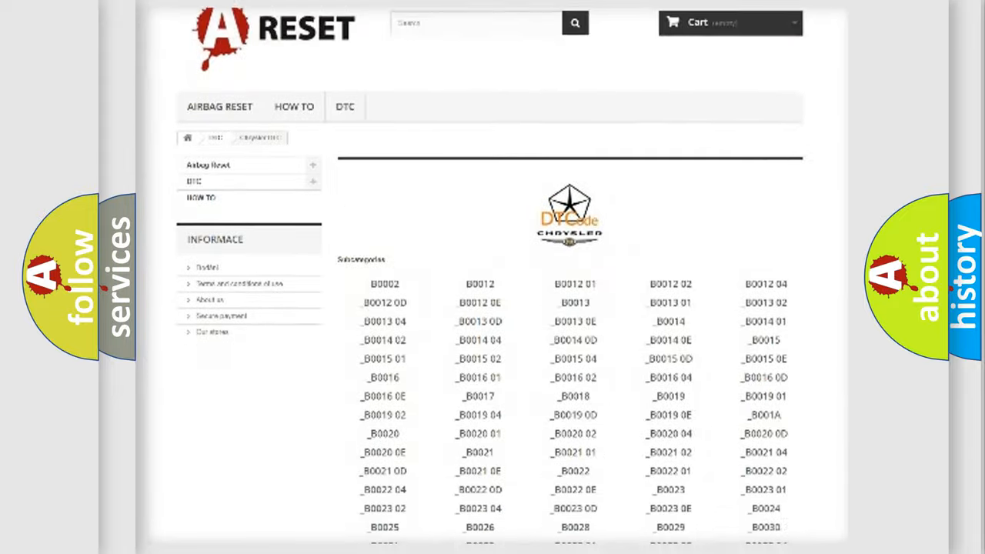
scroll(down, 3)
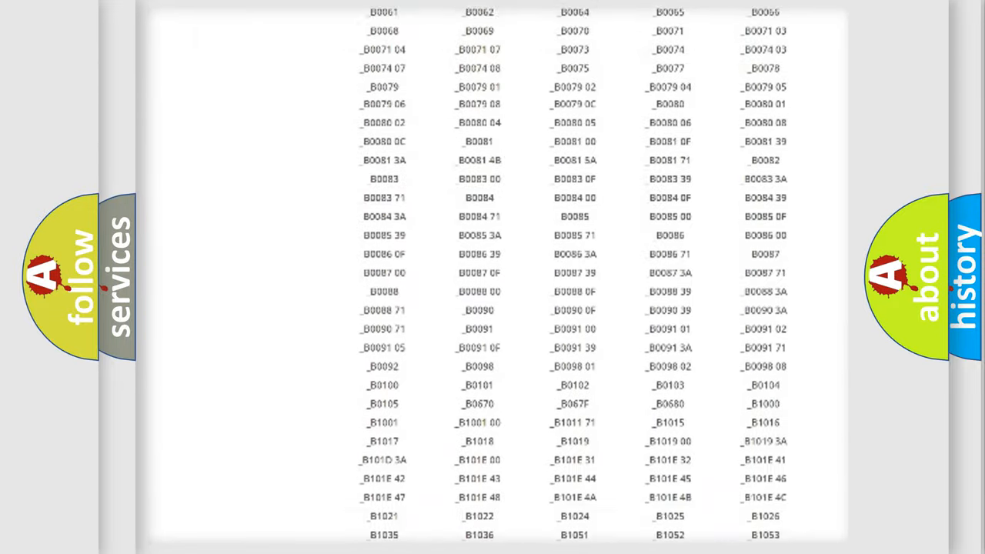
scroll(up, 3)
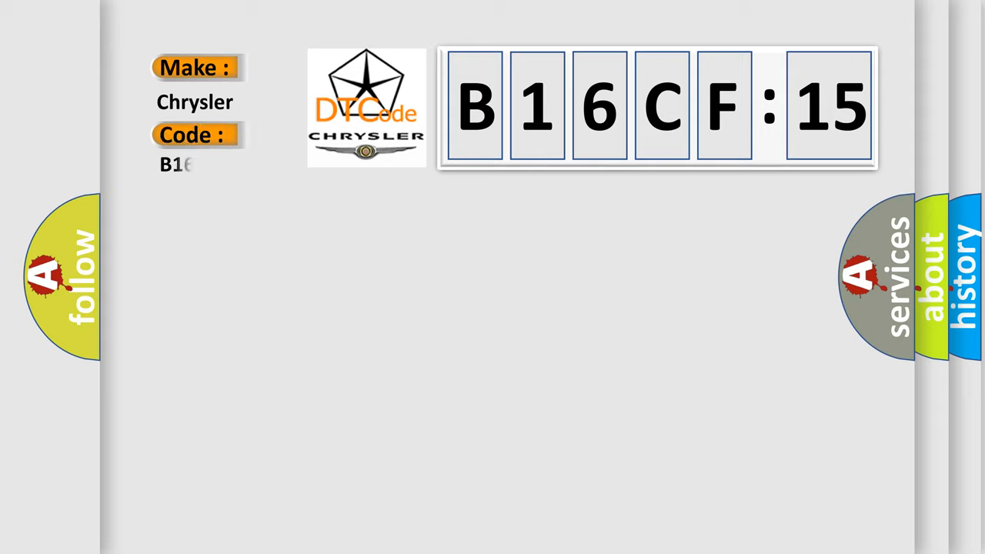
Complete the title card Code field to read B16CF15 for Chrysler
text(6CF15)
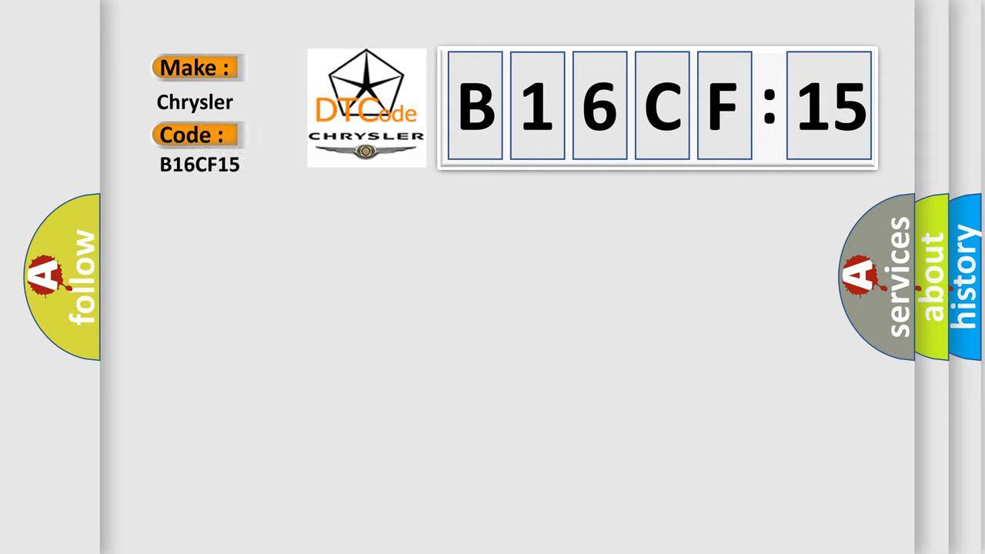